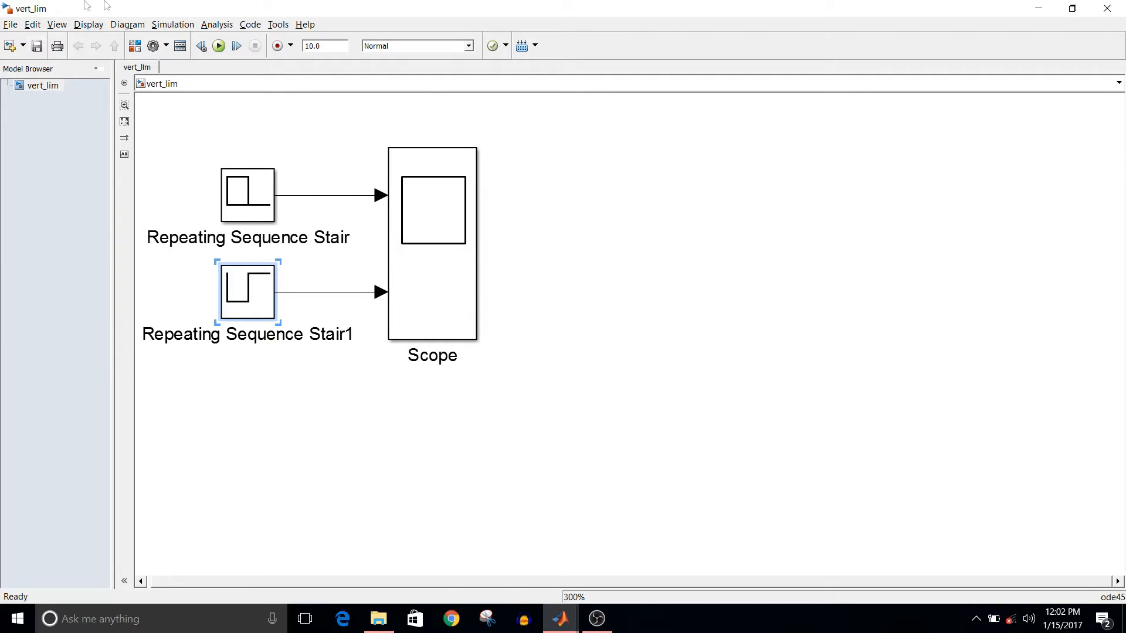
- Check the second stair source's parameters, run the simulation, and maximize the Scope window
left_click(247, 195)
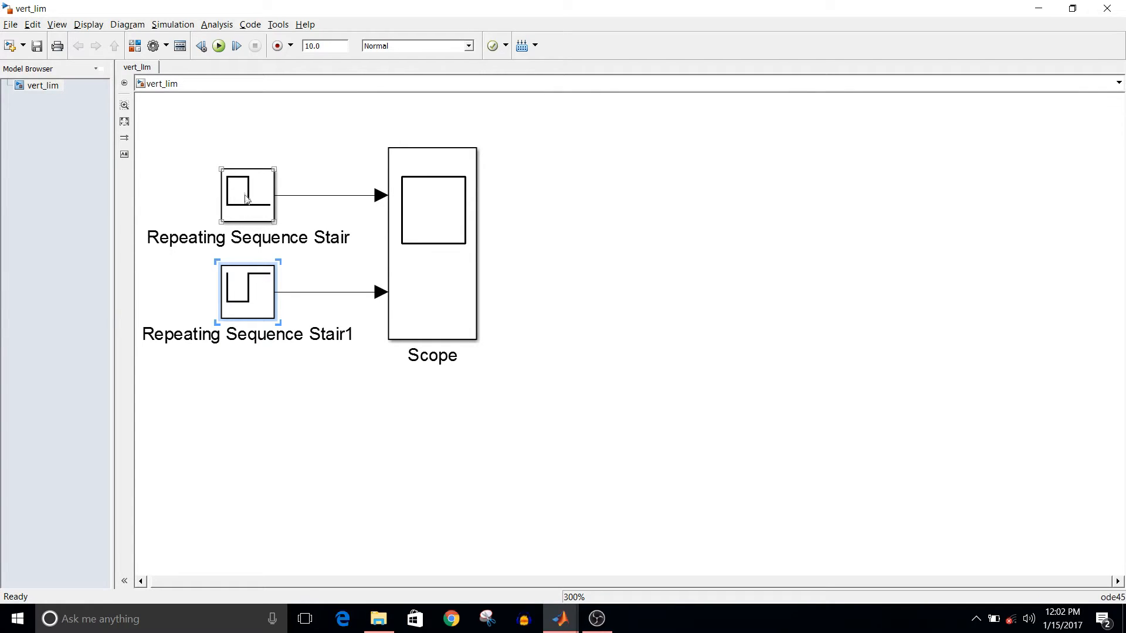
double_click(247, 291)
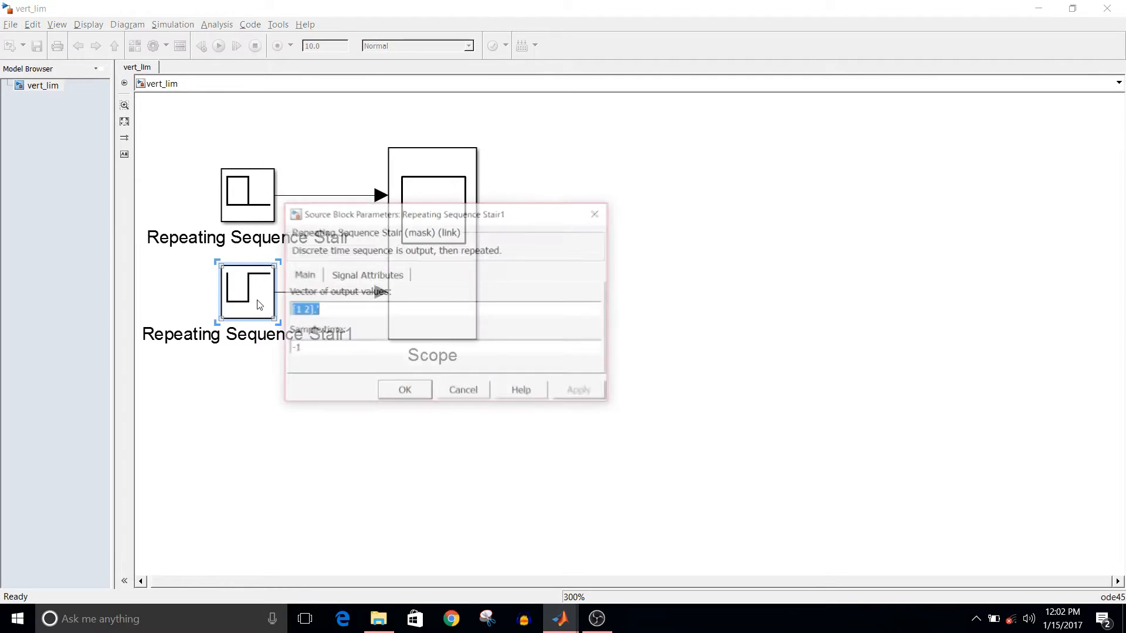
mouse_move(597, 212)
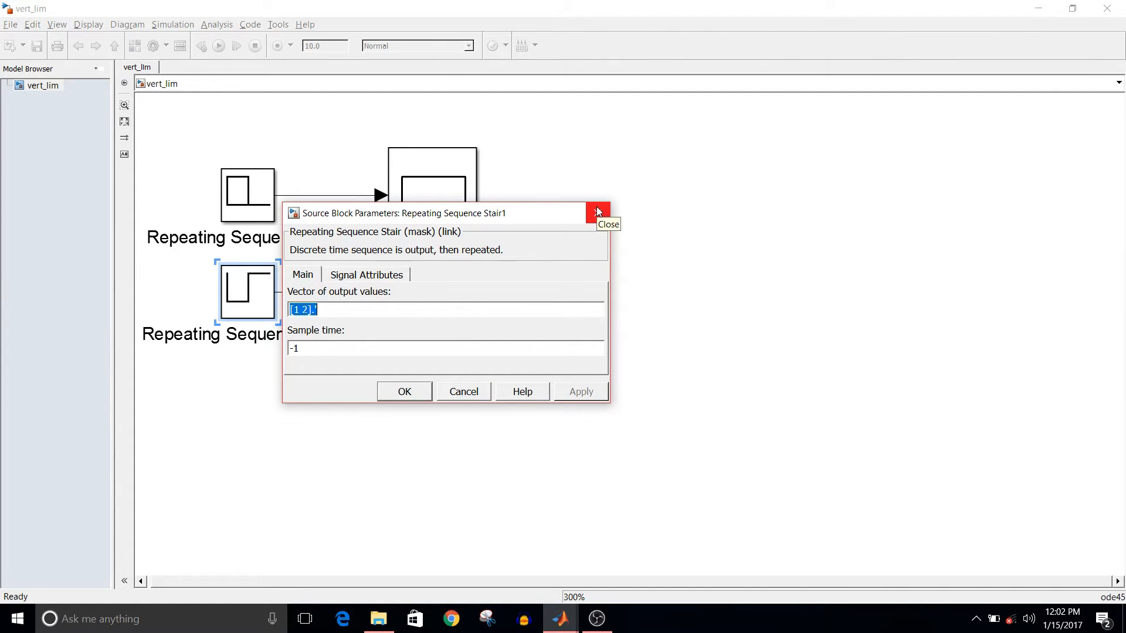
left_click(597, 212)
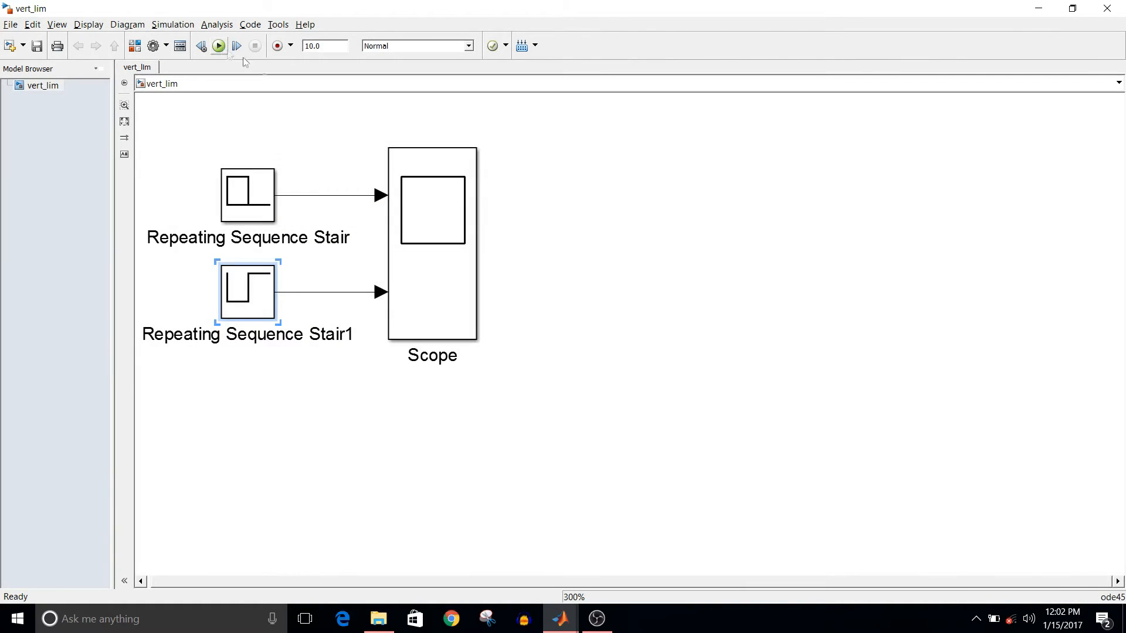
left_click(217, 45)
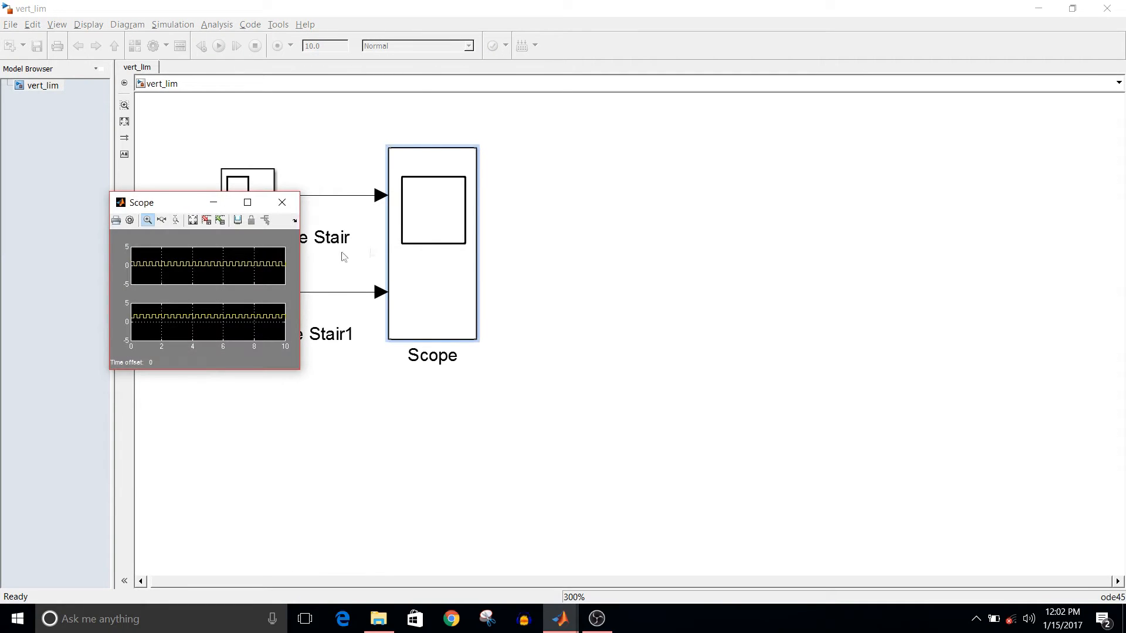
left_click(246, 201)
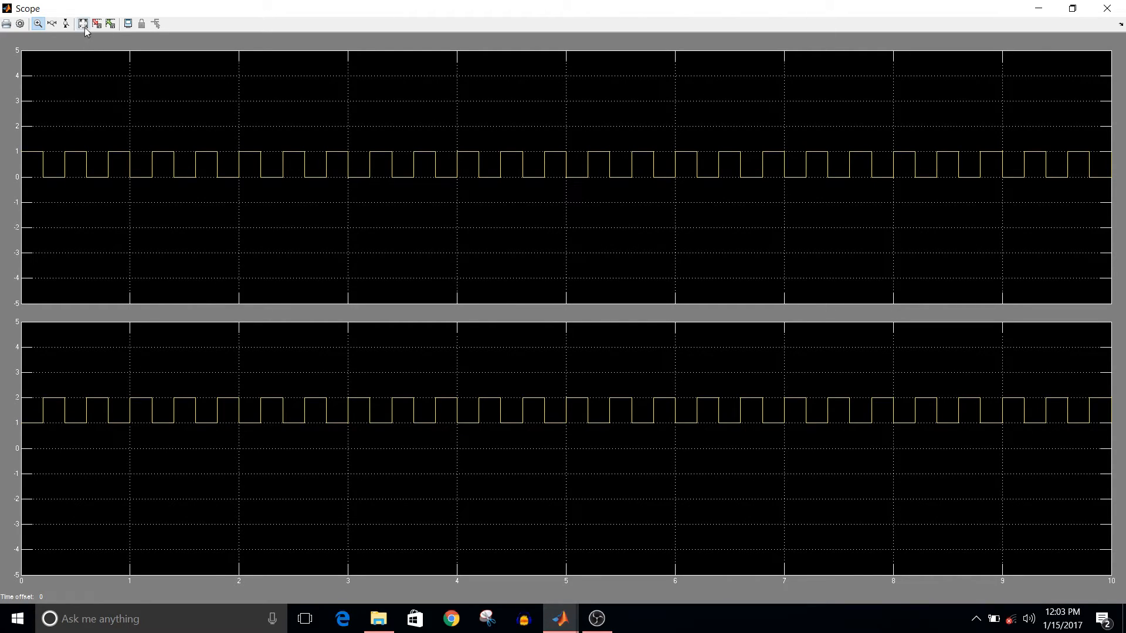
- Autoscale both Scope axes to fit the signals, 0 to 1 above and 1 to 2 below
left_click(83, 24)
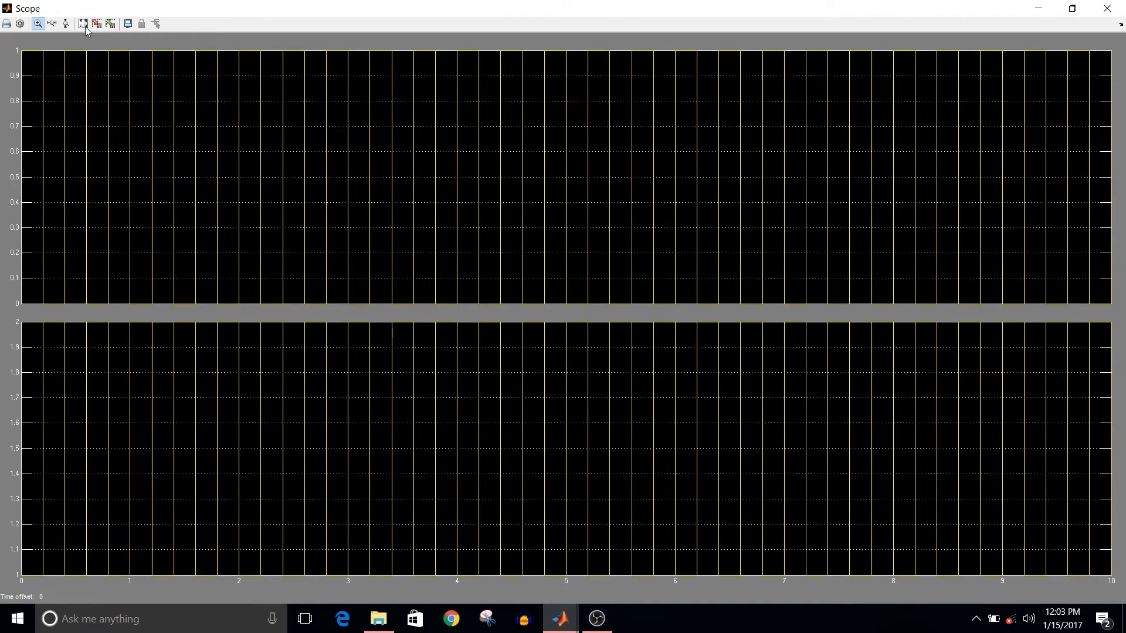
mouse_move(183, 134)
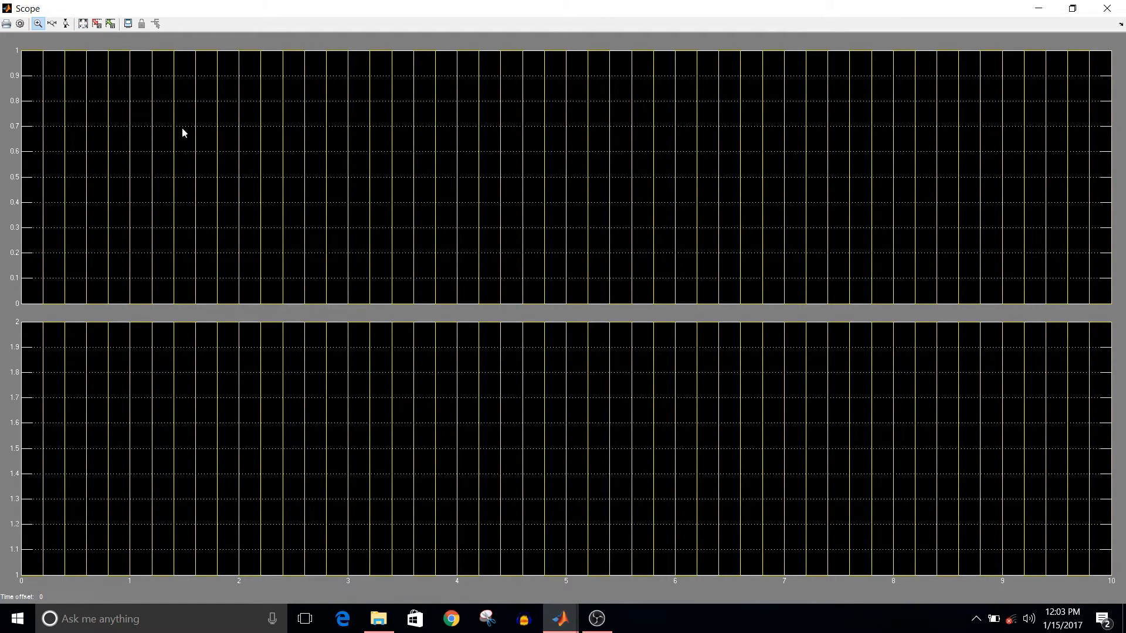
mouse_move(373, 314)
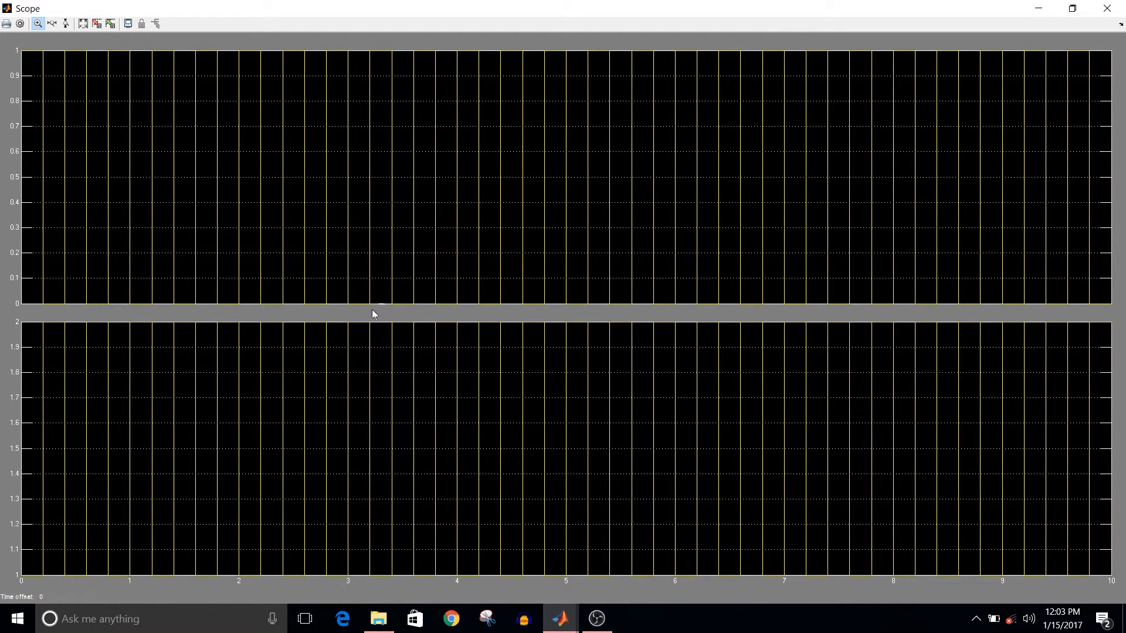
mouse_move(448, 240)
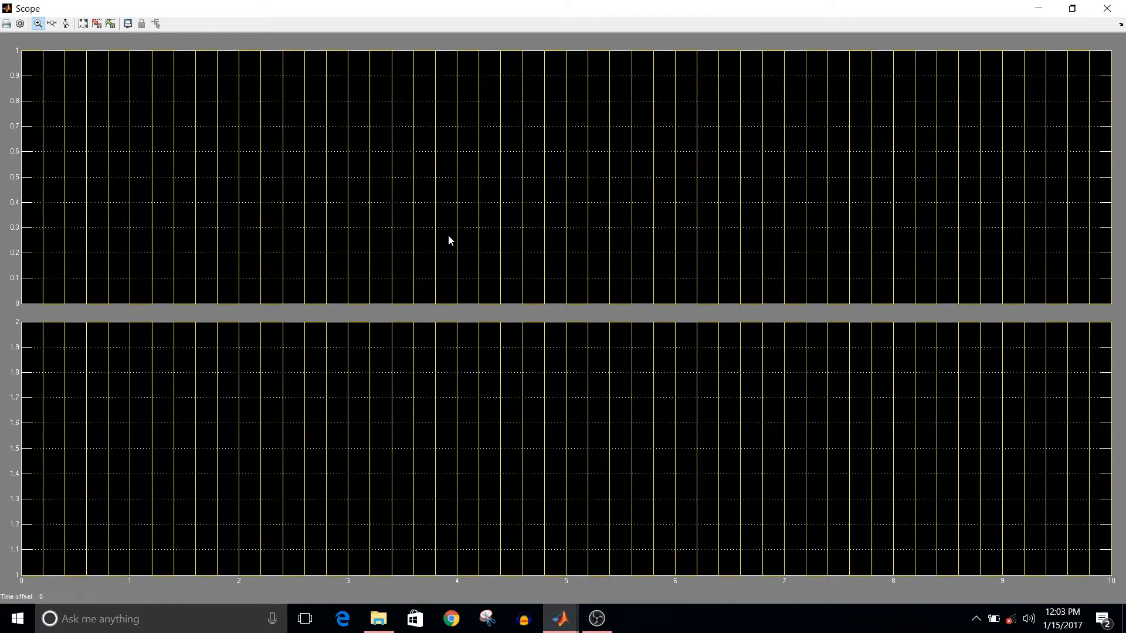
- Open Axes properties for the top Scope axis from its right-click menu
right_click(448, 239)
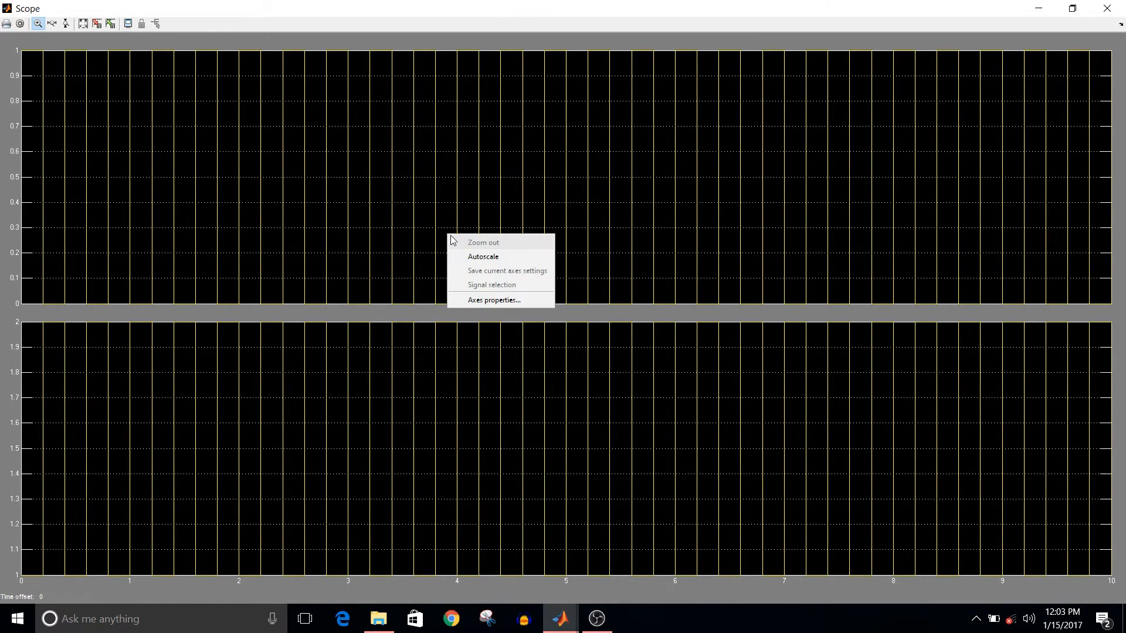
mouse_move(494, 300)
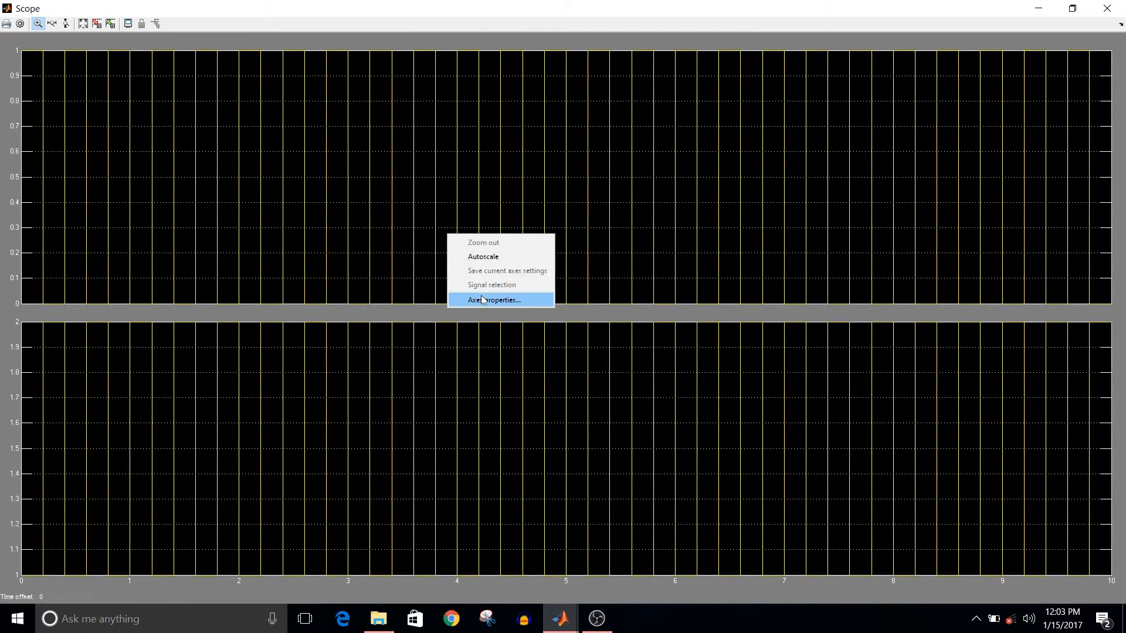
mouse_move(482, 301)
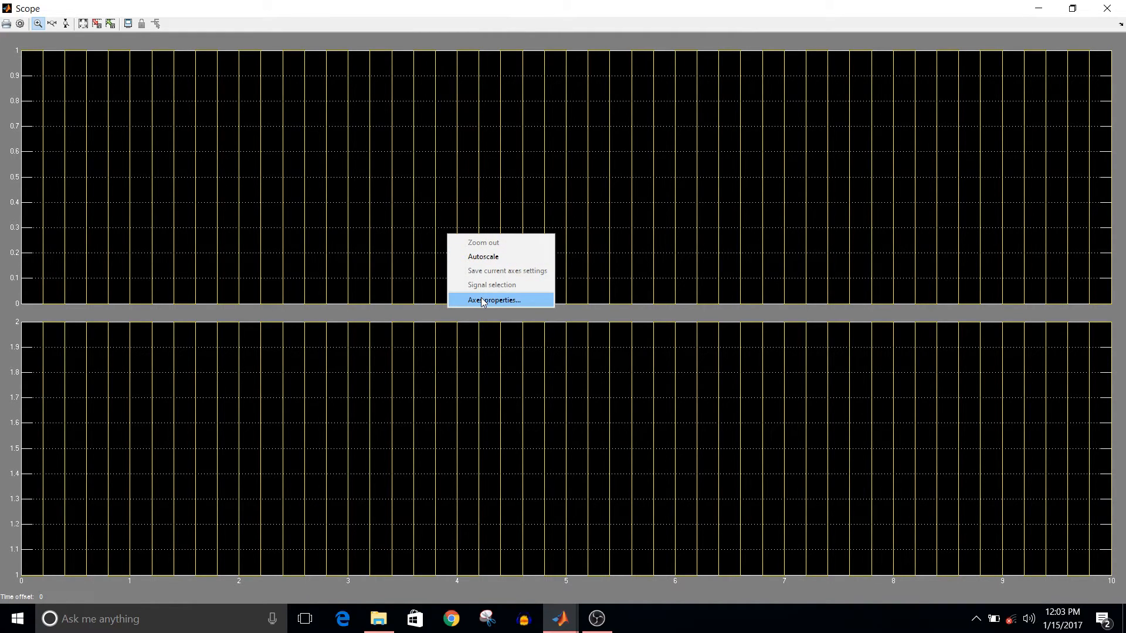
left_click(493, 300)
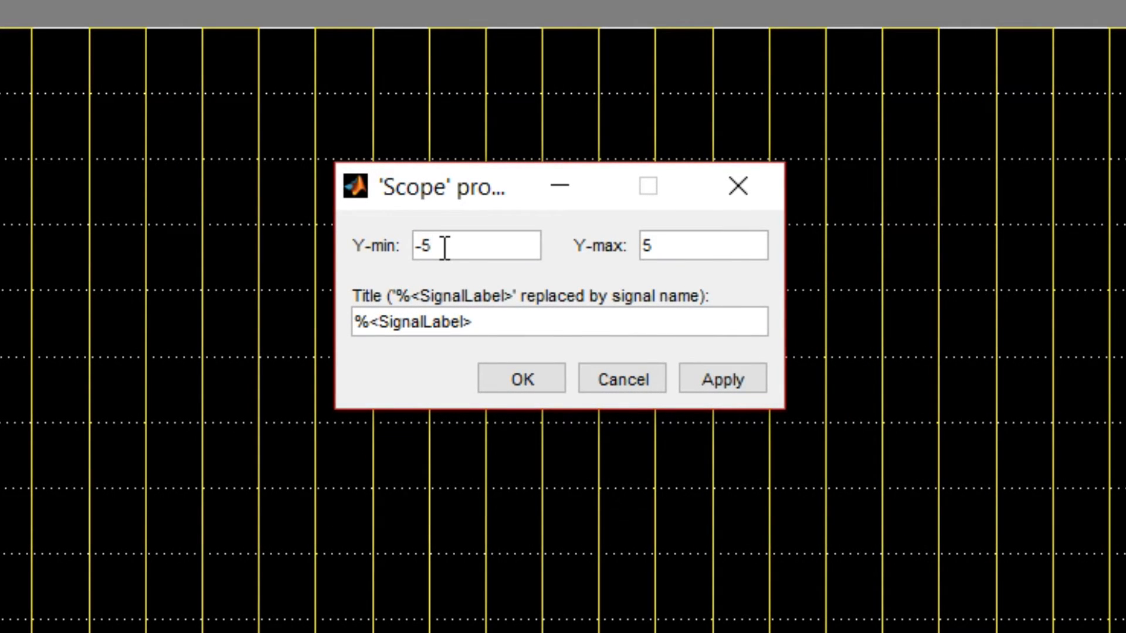
- Set the top axis Y limits to -0.5 and 1.5, title it 'step1', and apply
key("Backspace")
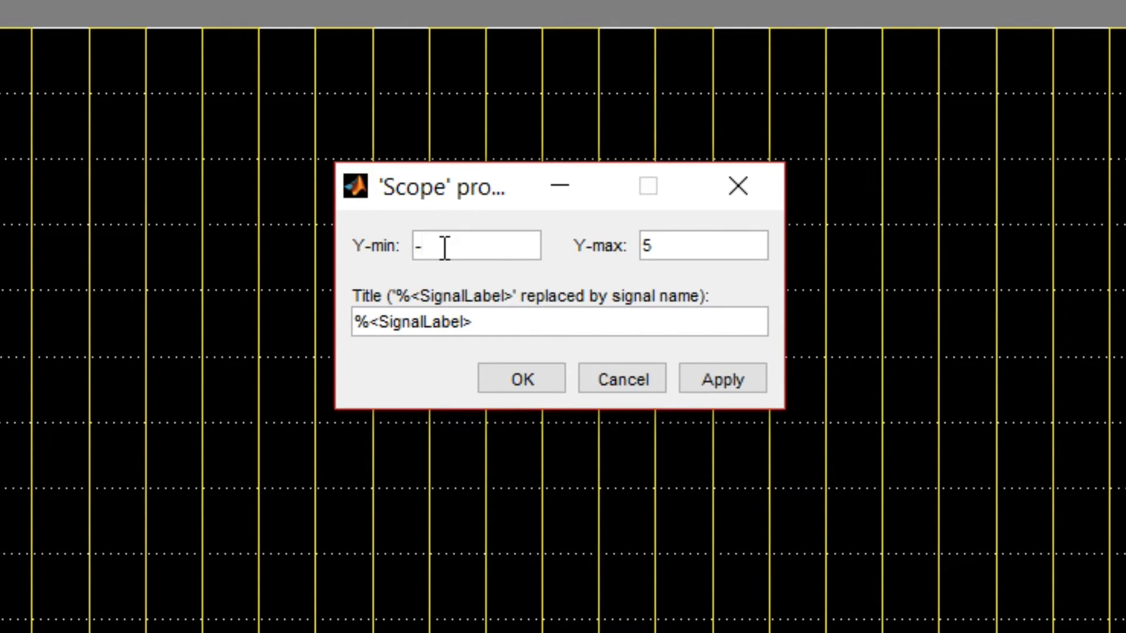
type("0")
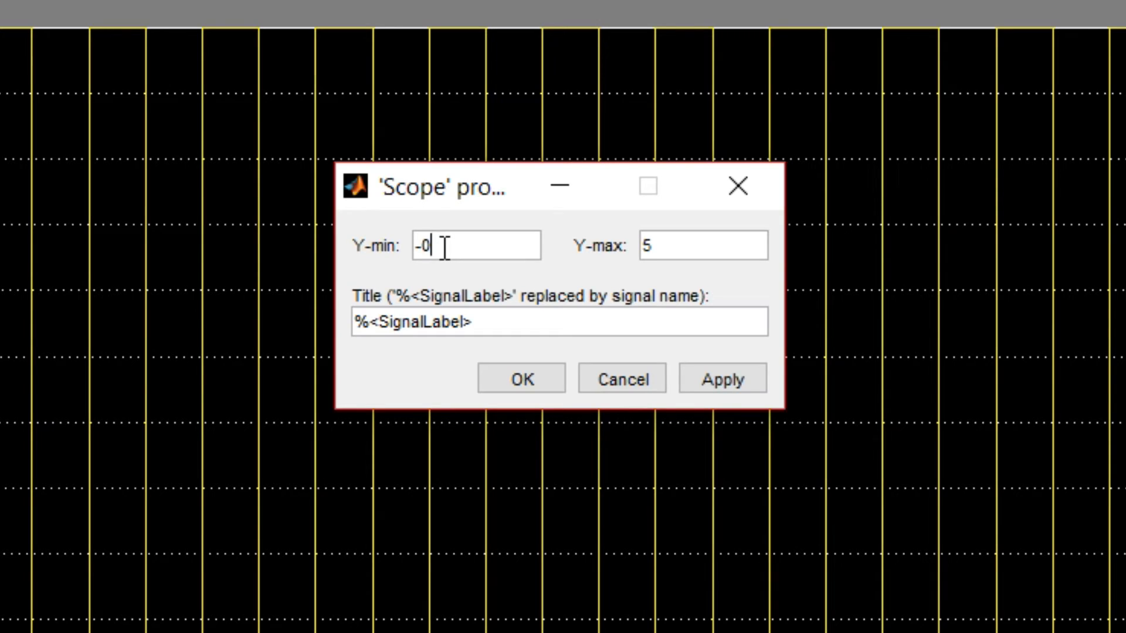
type(".5")
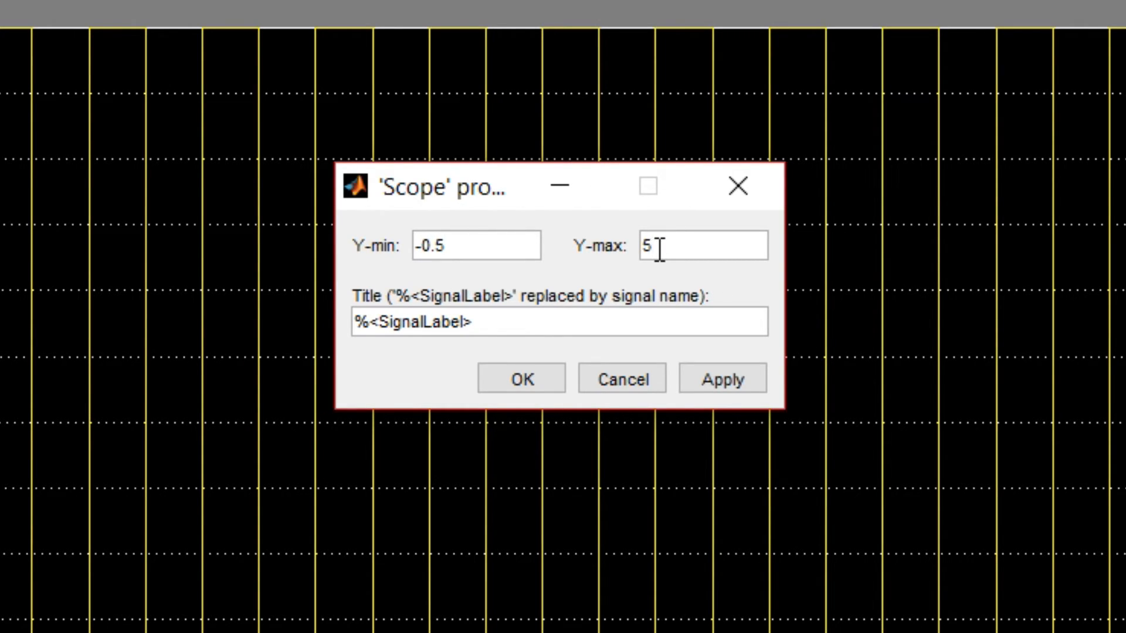
type("1.5")
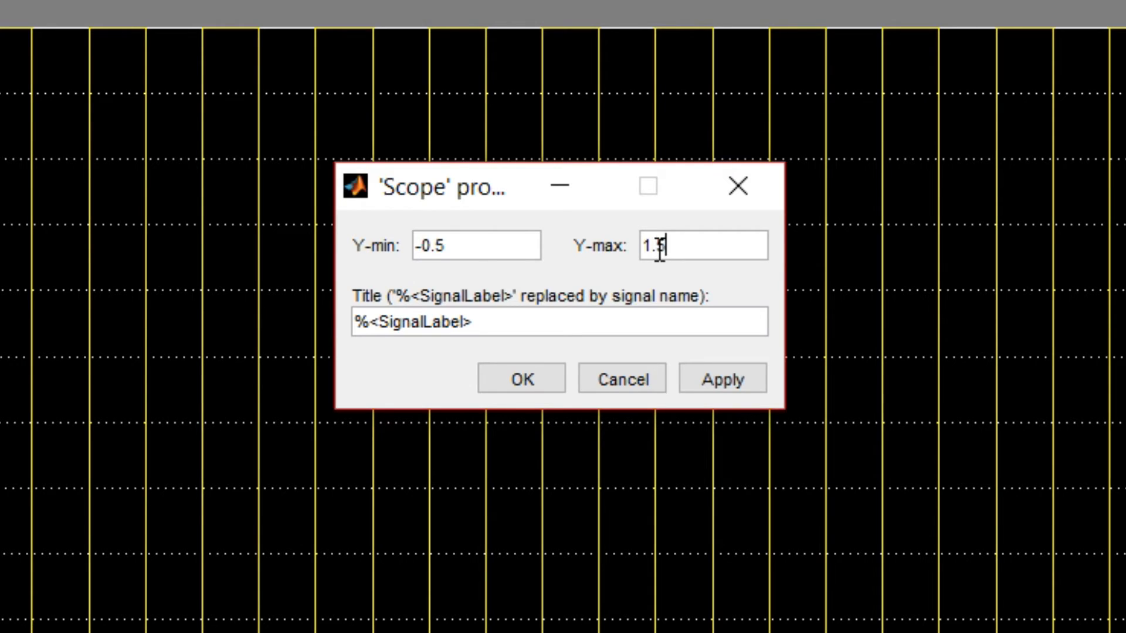
left_click(560, 322)
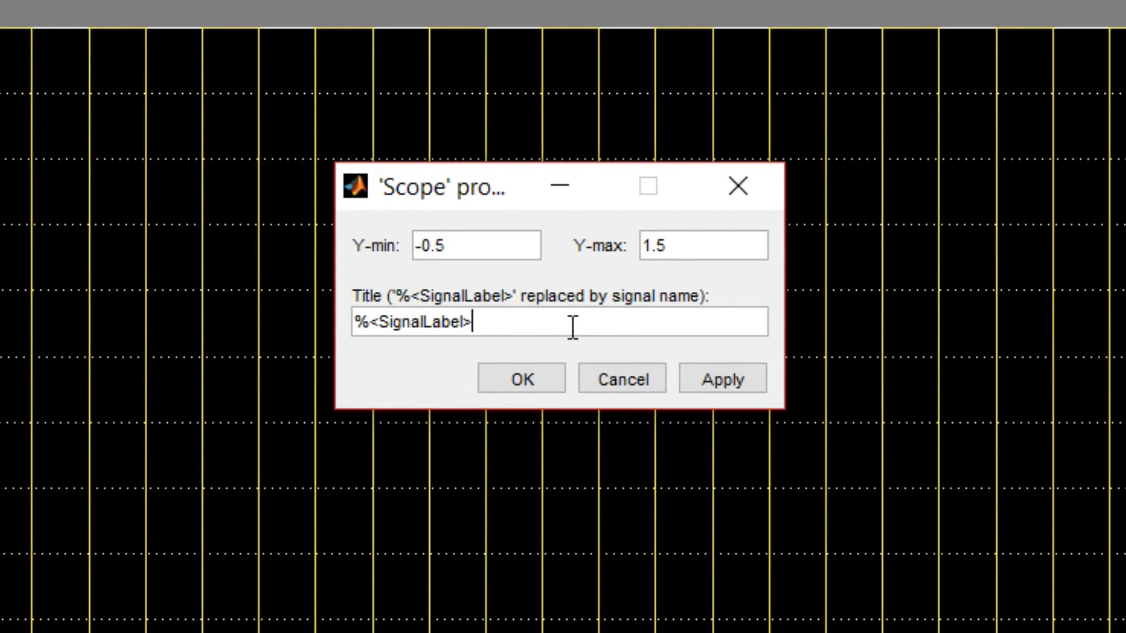
key("ctrl+a")
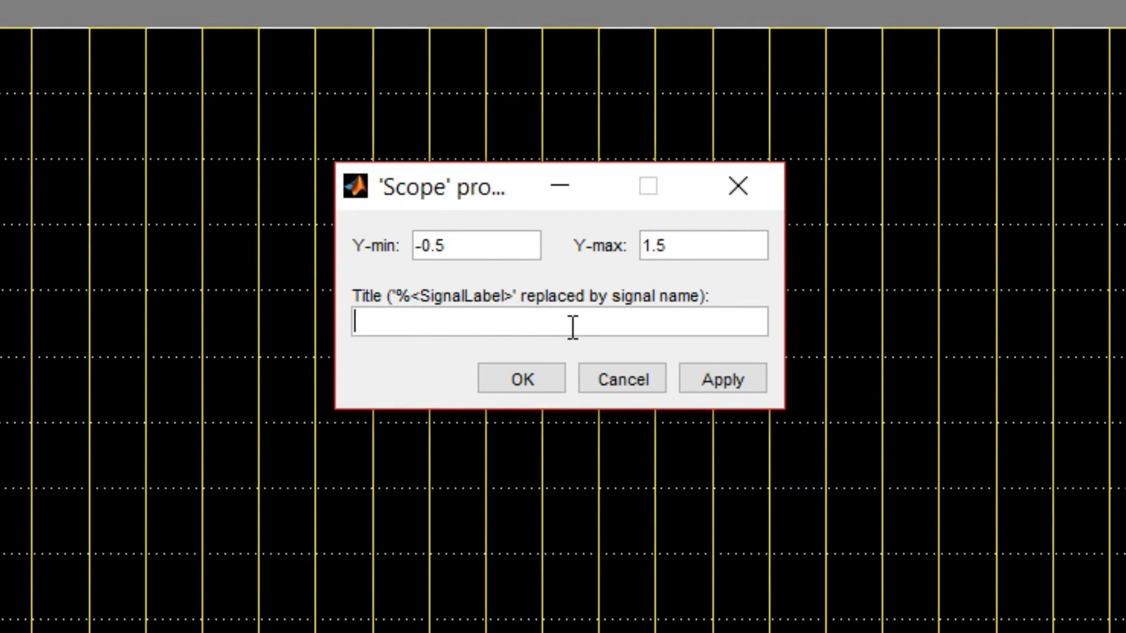
type("ste")
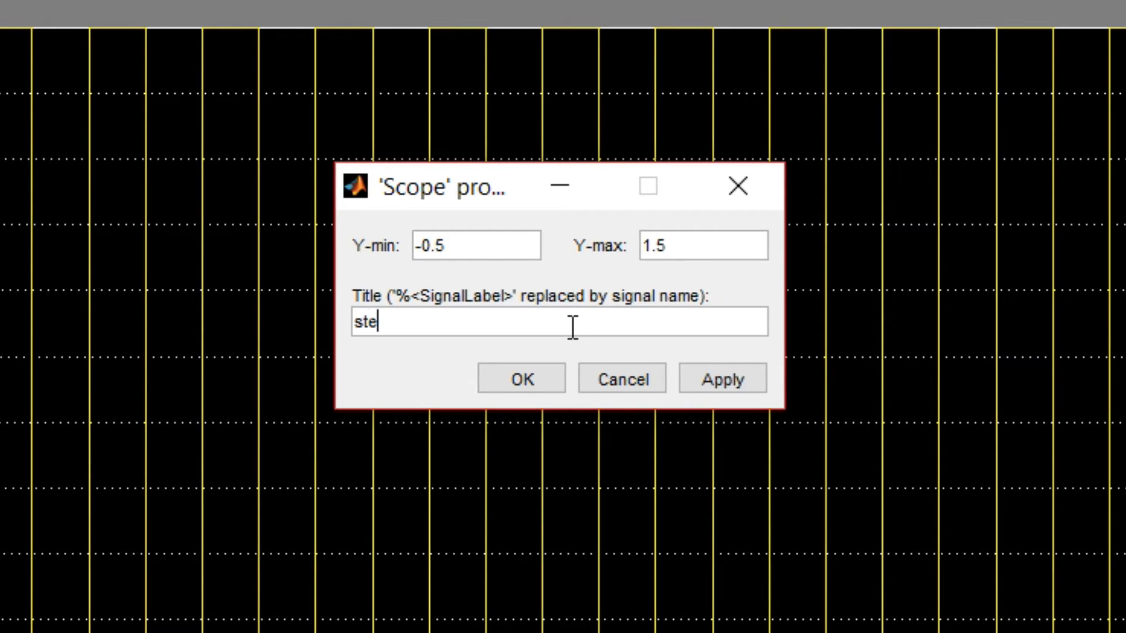
type("p1")
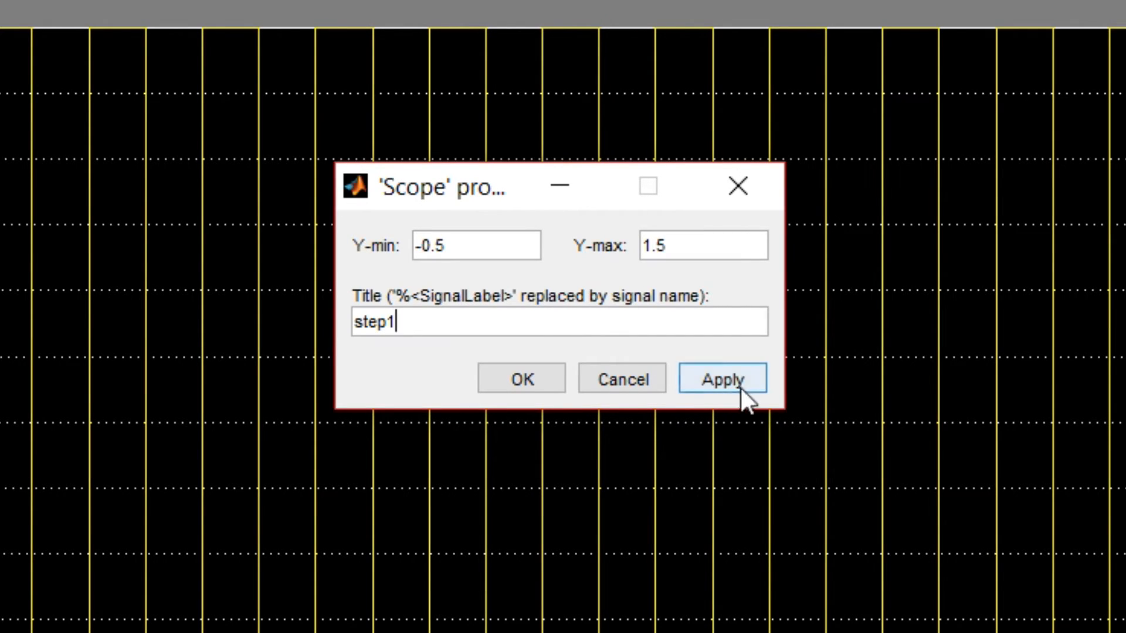
left_click(722, 378)
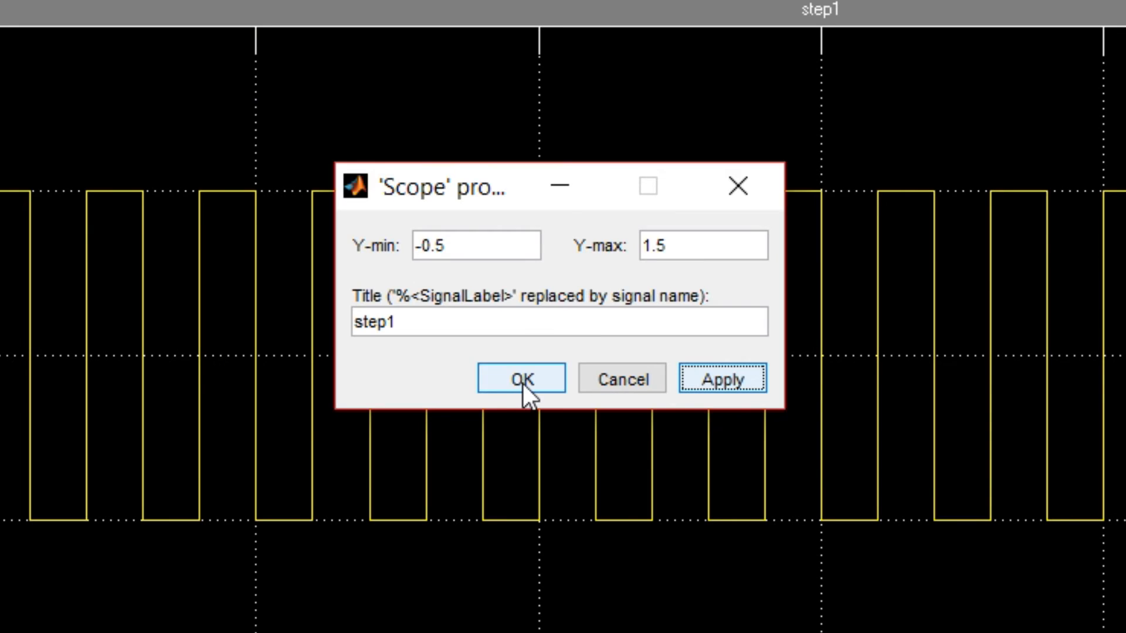
- Confirm the top axis settings with OK, closing the axes properties dialog
left_click(520, 377)
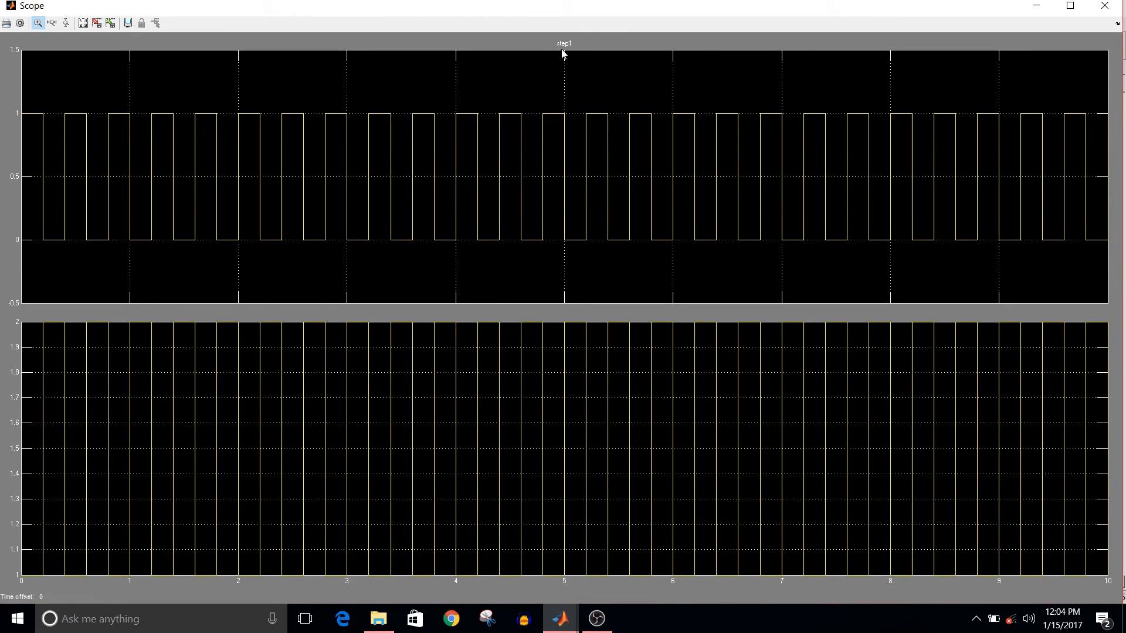
mouse_move(364, 436)
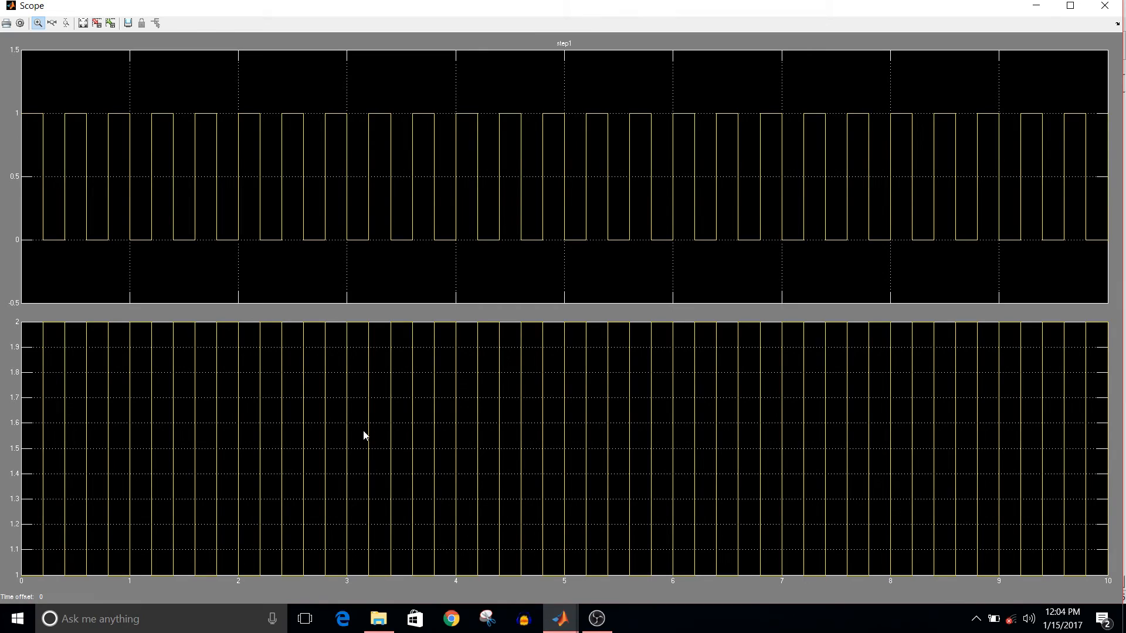
mouse_move(372, 464)
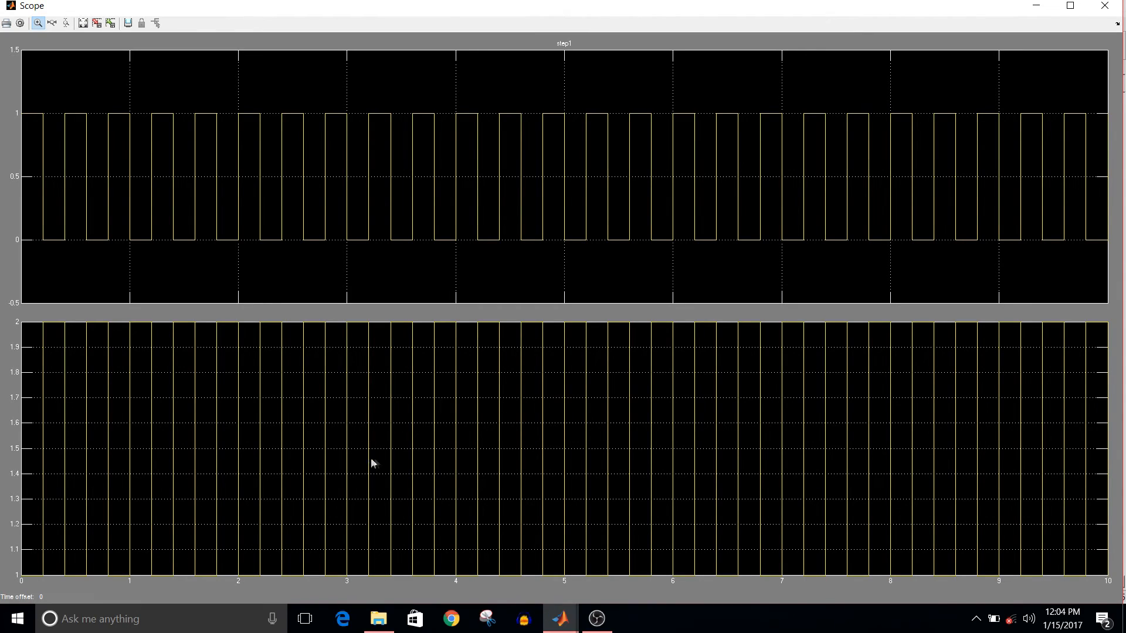
mouse_move(379, 463)
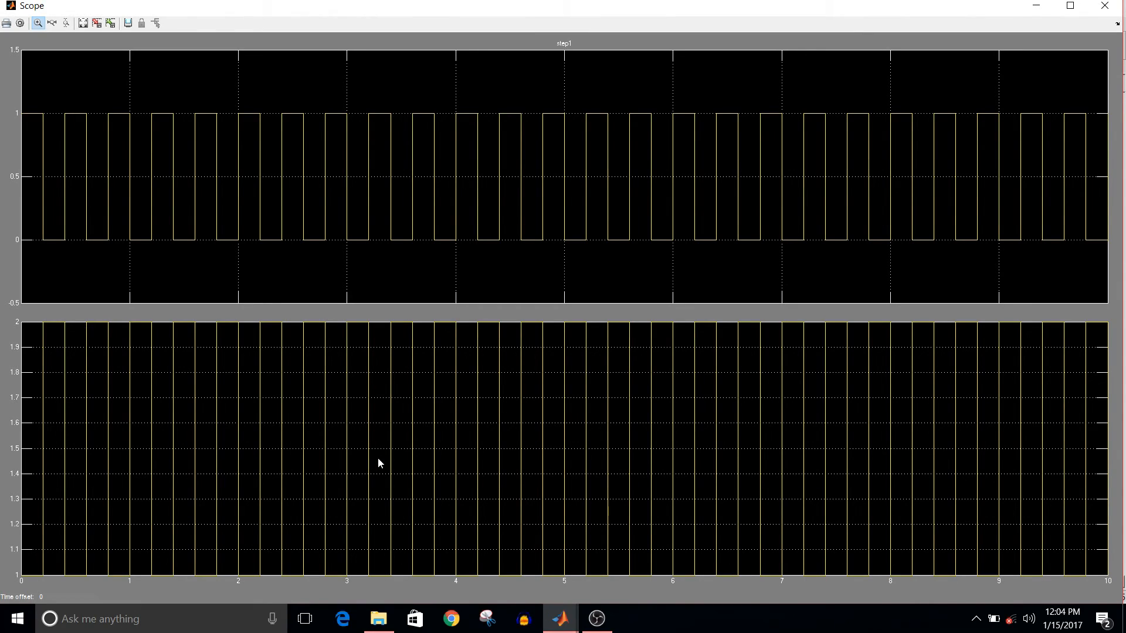
mouse_move(444, 335)
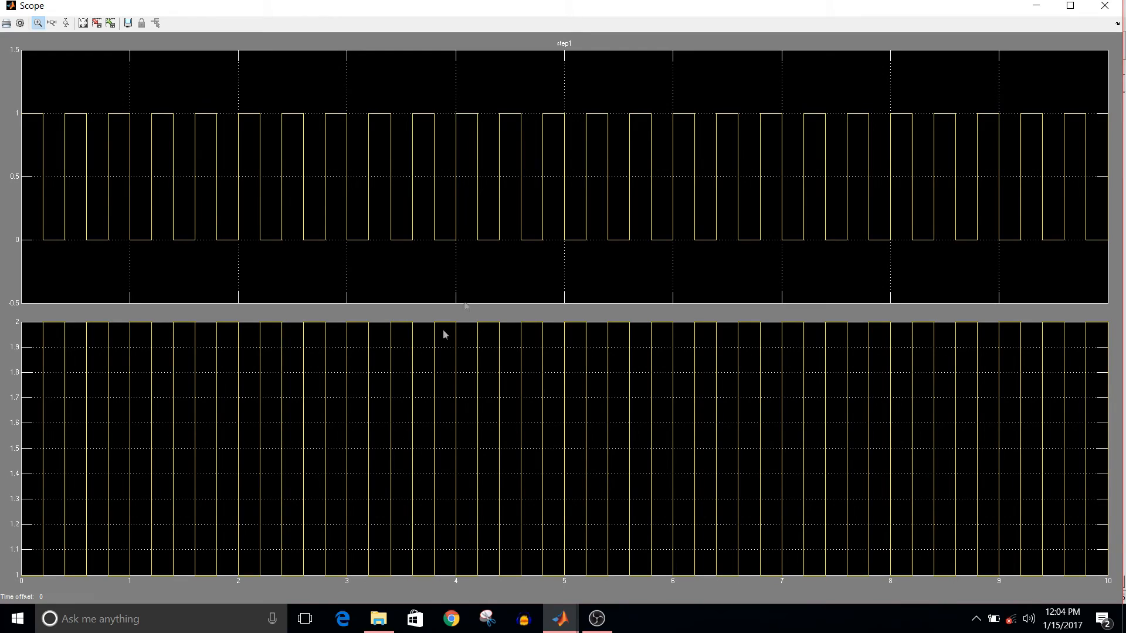
mouse_move(652, 125)
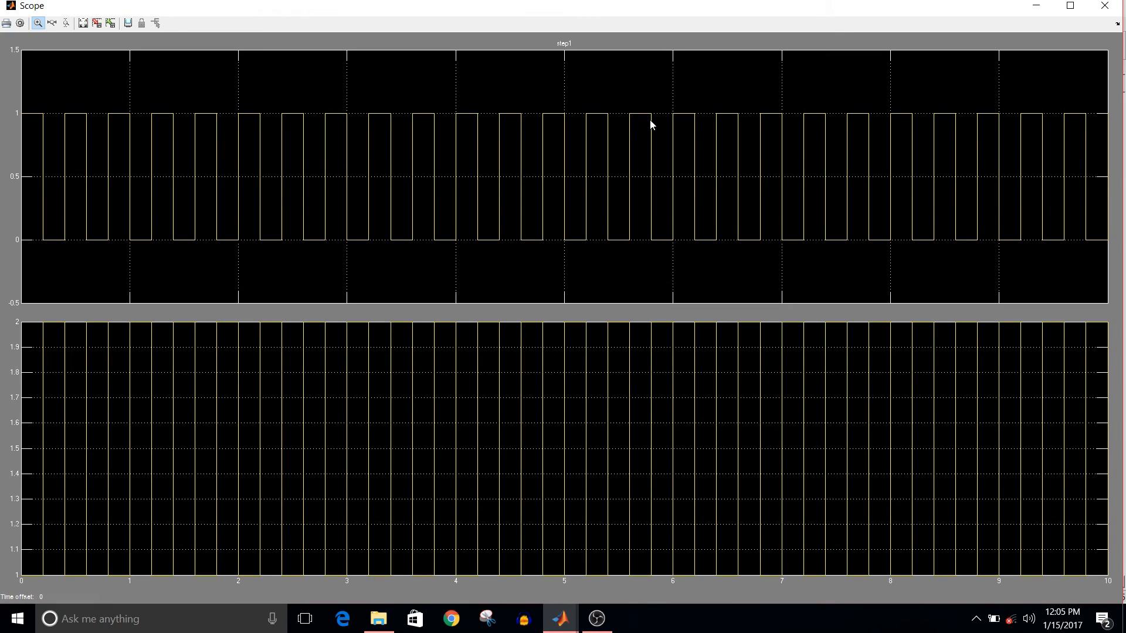
mouse_move(466, 157)
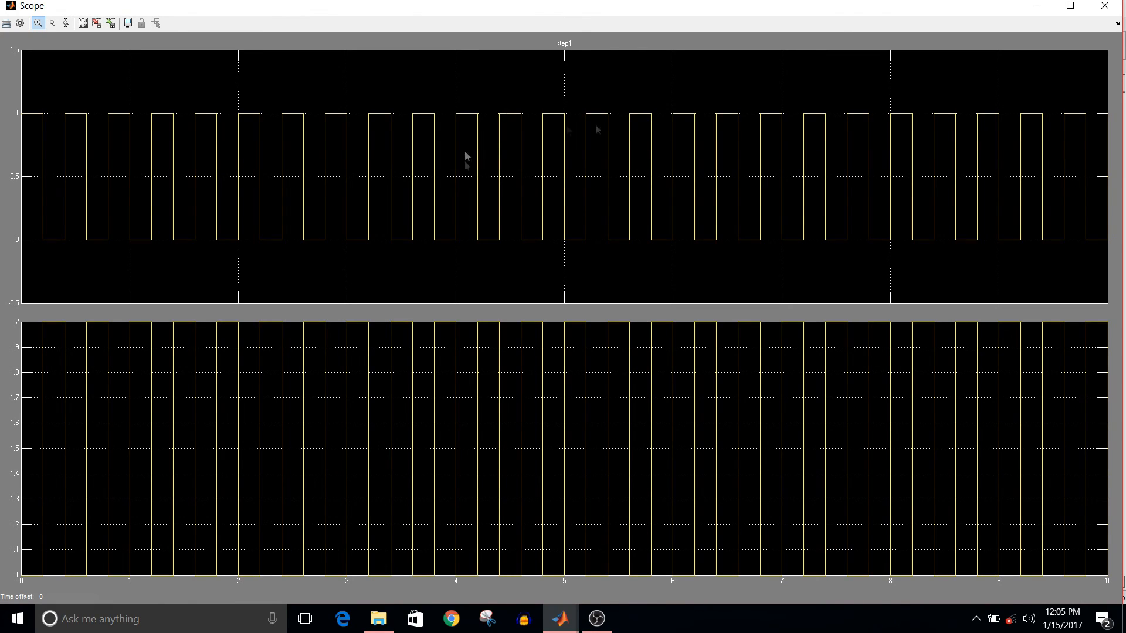
mouse_move(575, 229)
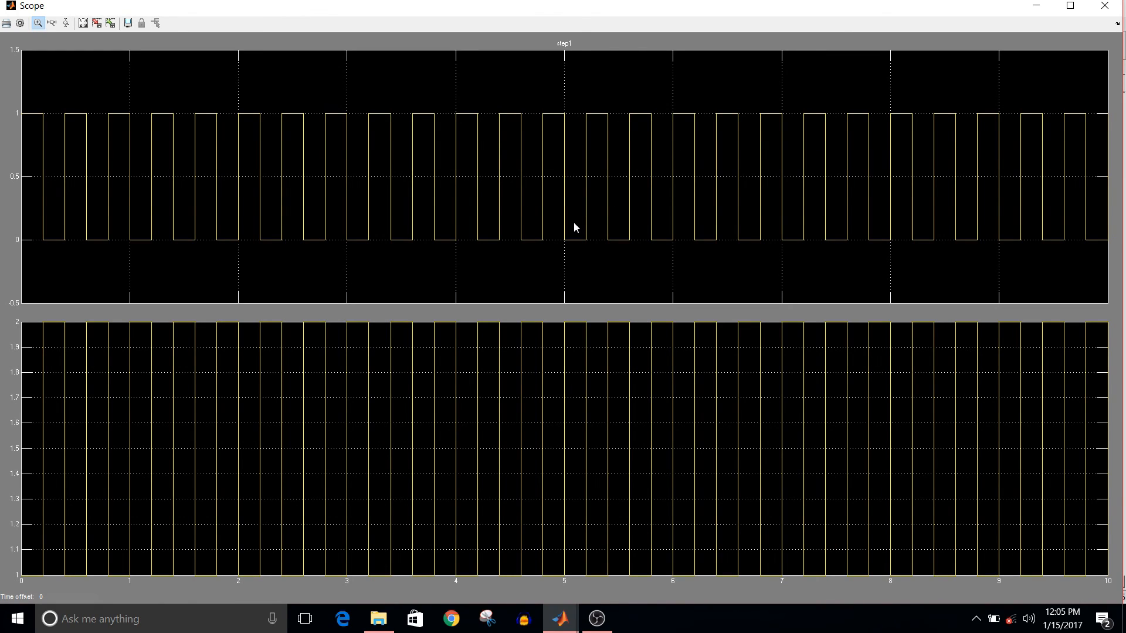